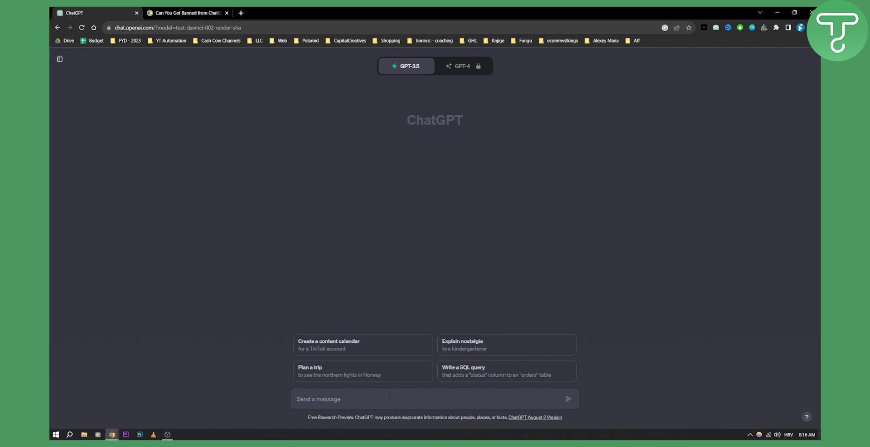
- Send the question 'Can I get banned using chat gpt' to ChatGPT
text(Can I get ba)
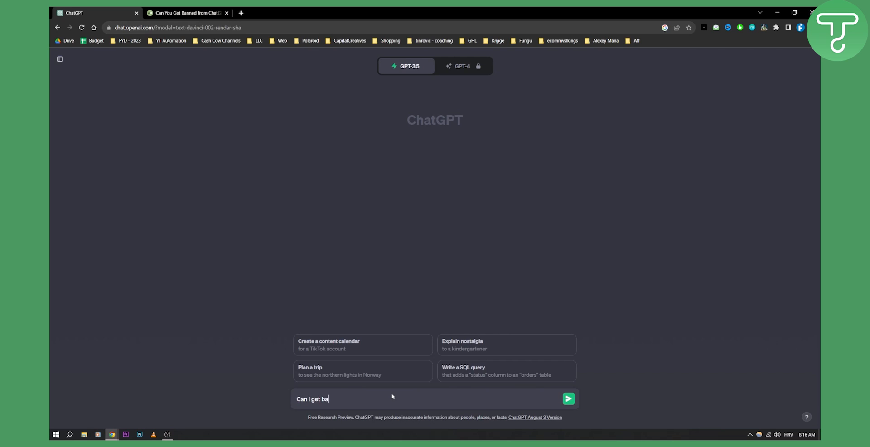
text(nned using chat gpt)
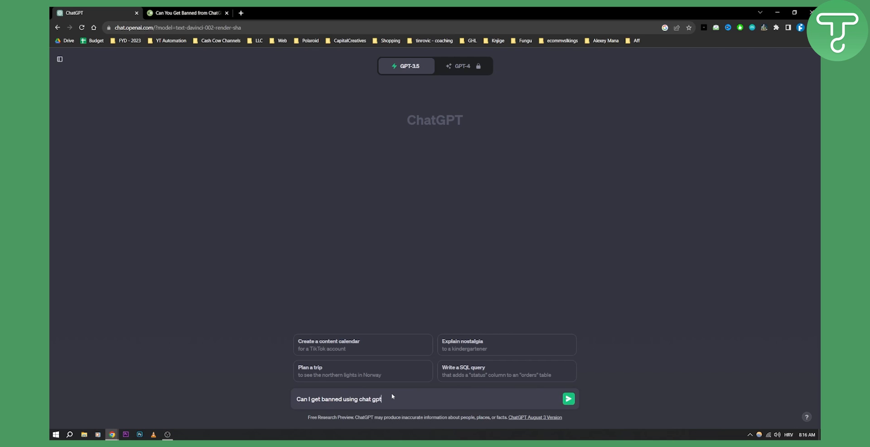
click(568, 399)
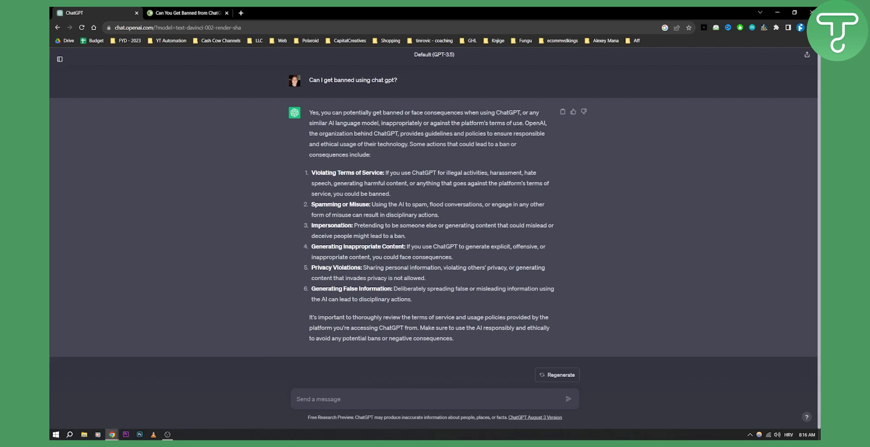
mouse_move(310, 166)
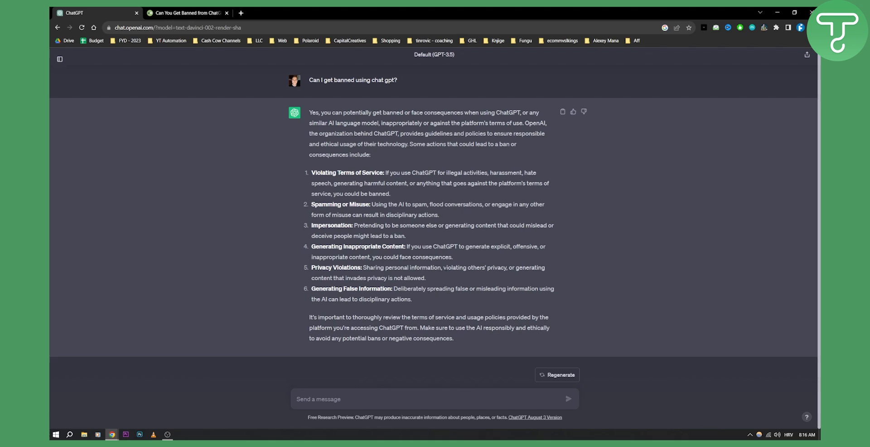
mouse_move(353, 295)
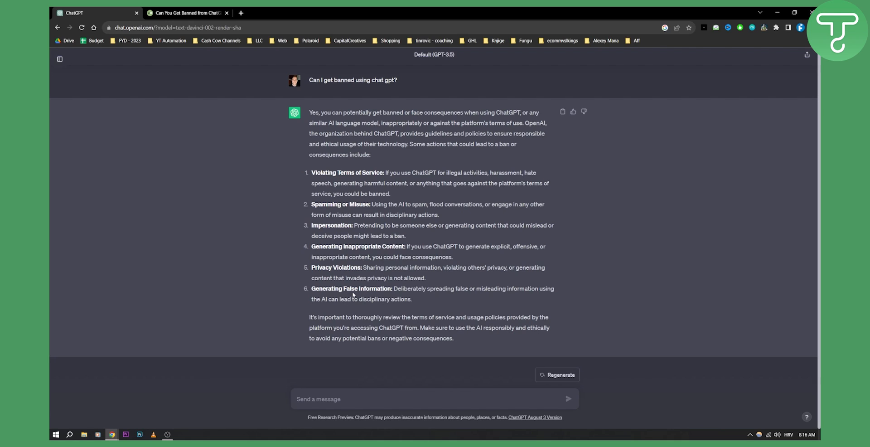
mouse_move(504, 295)
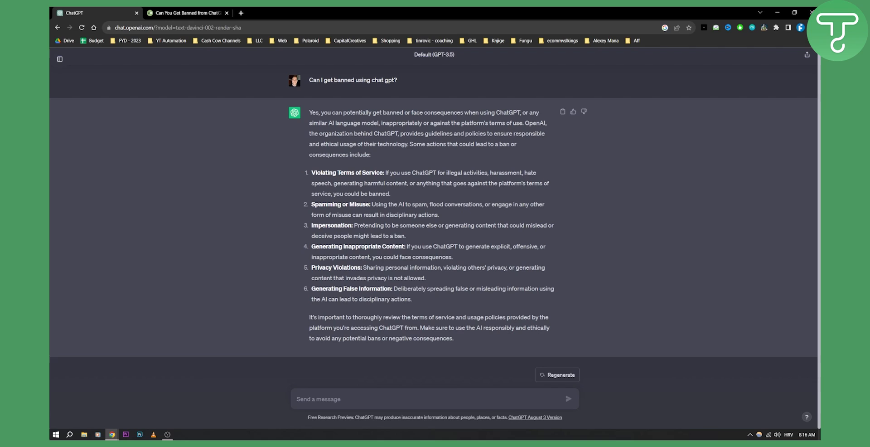
mouse_move(358, 314)
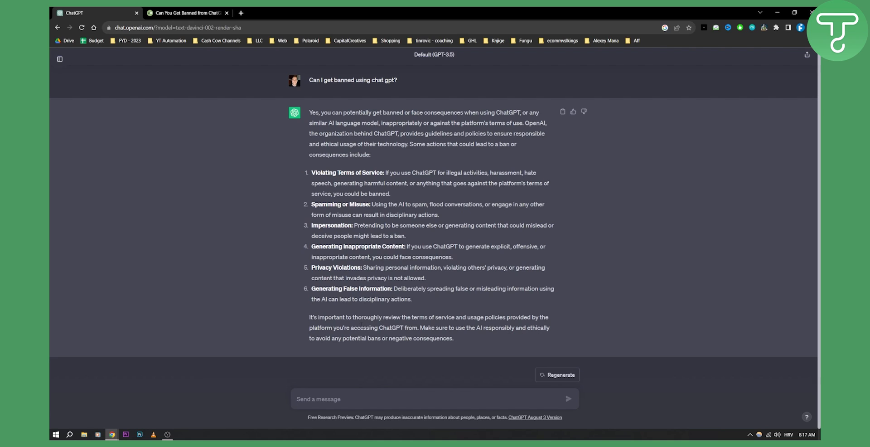
mouse_move(458, 323)
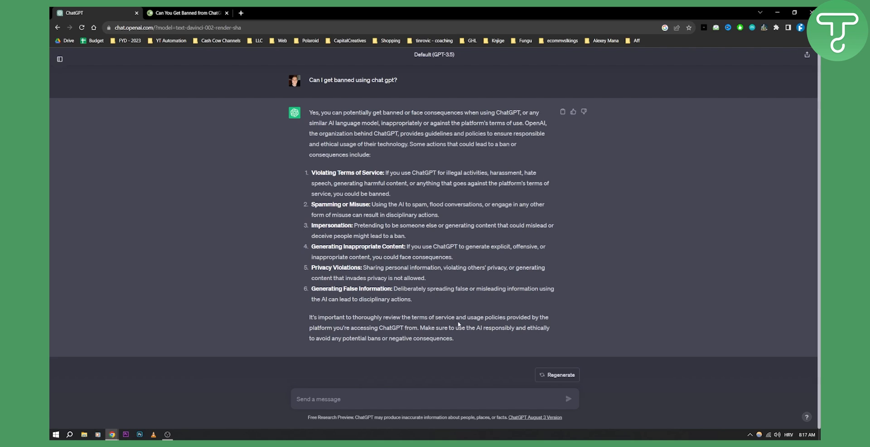